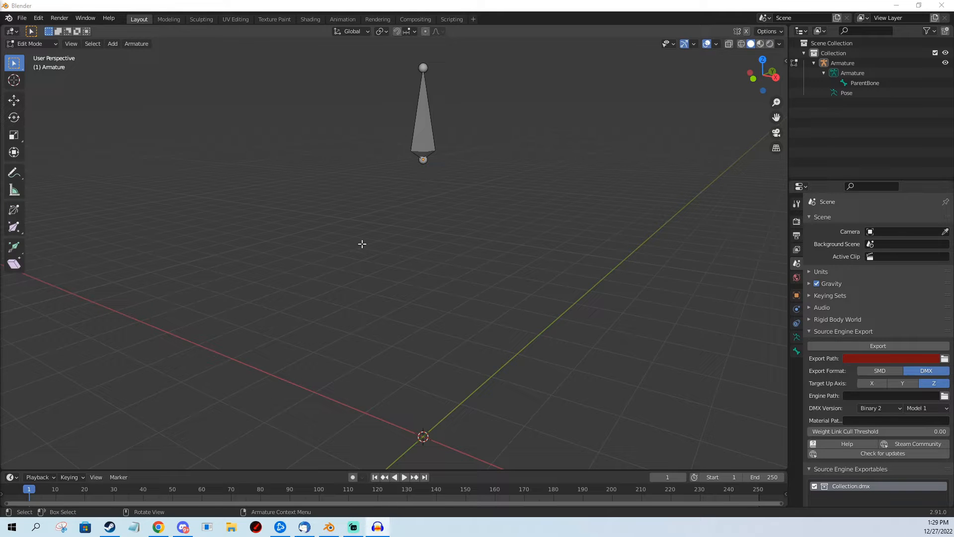
pyautogui.moveTo(452, 211)
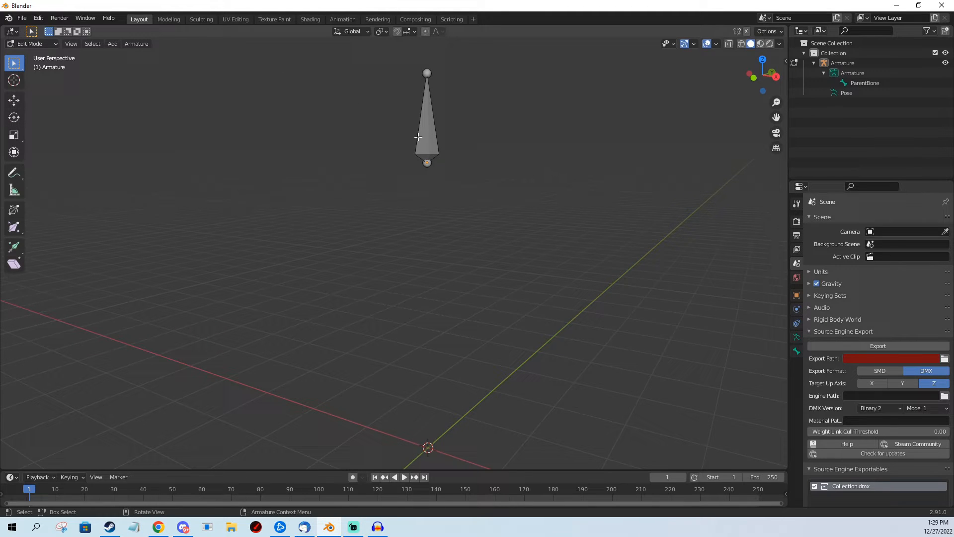
# Step: Add a single bone, move and rotate it diagonally below ParentBone, and rename it ChildBone
pyautogui.click(843, 63)
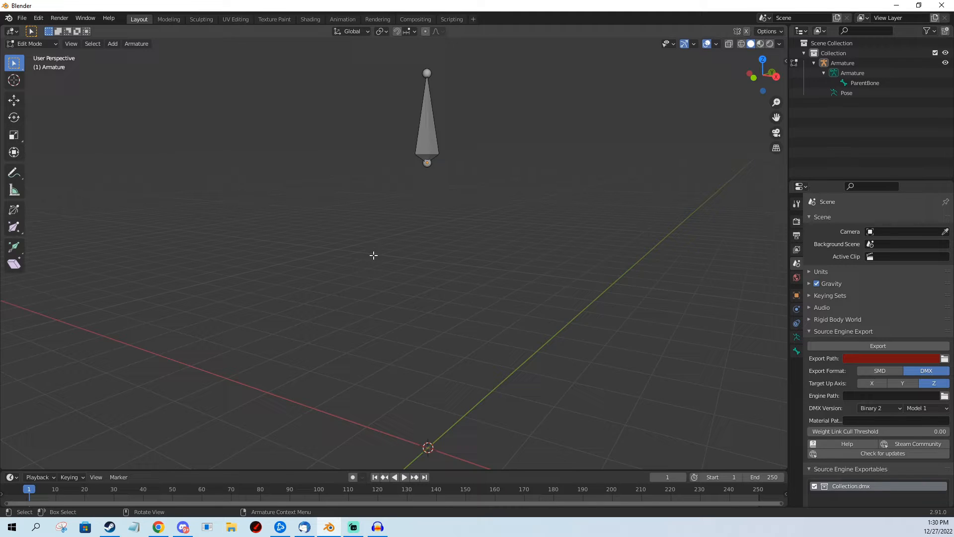
pyautogui.click(112, 43)
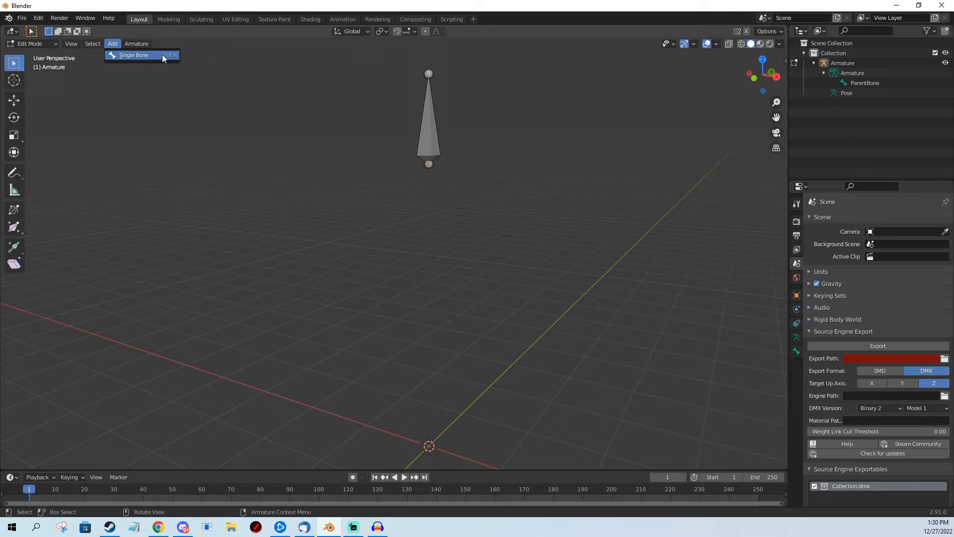
pyautogui.click(133, 54)
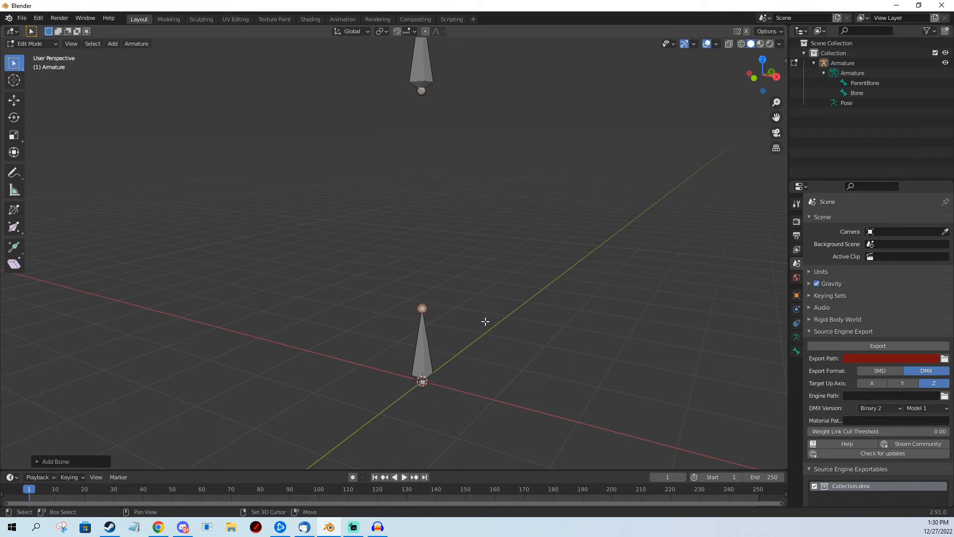
pyautogui.click(421, 347)
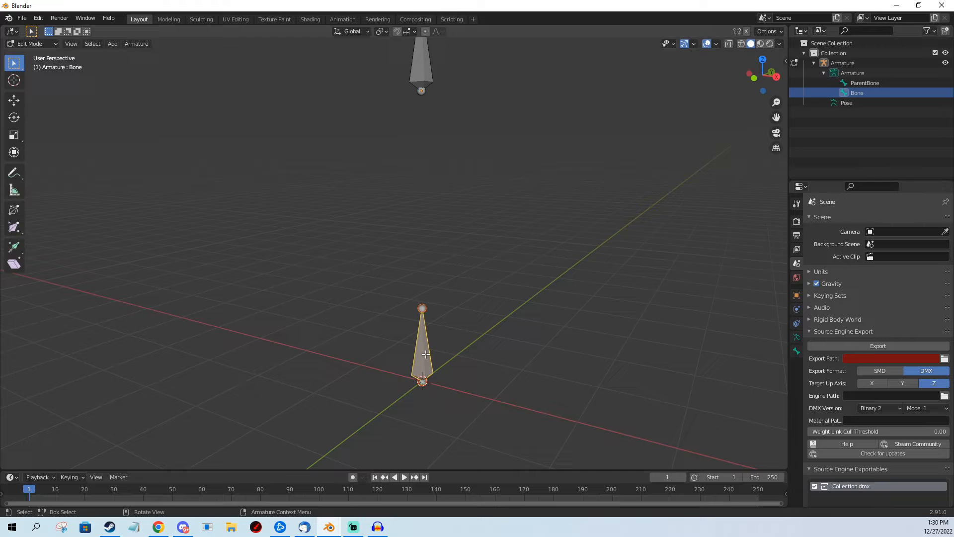
pyautogui.press('g')
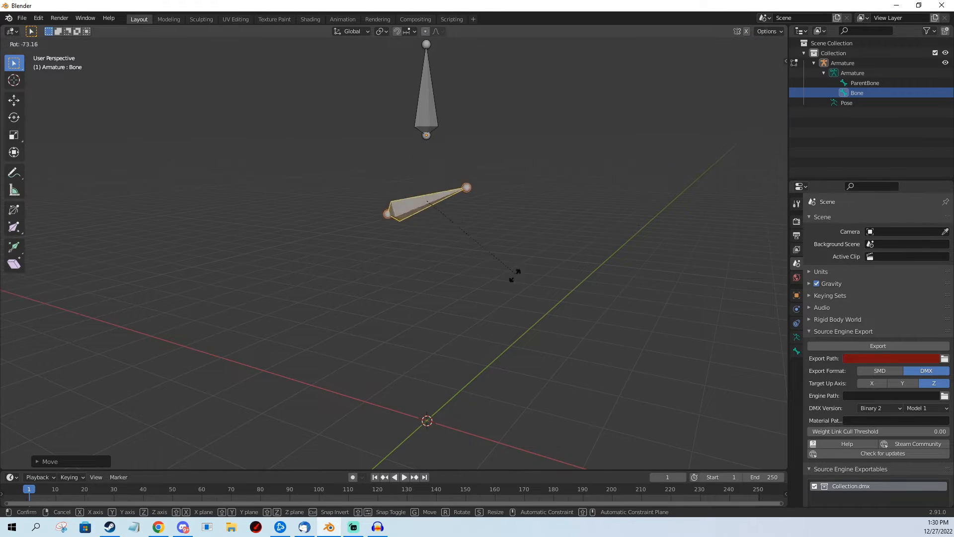
pyautogui.moveTo(432, 255)
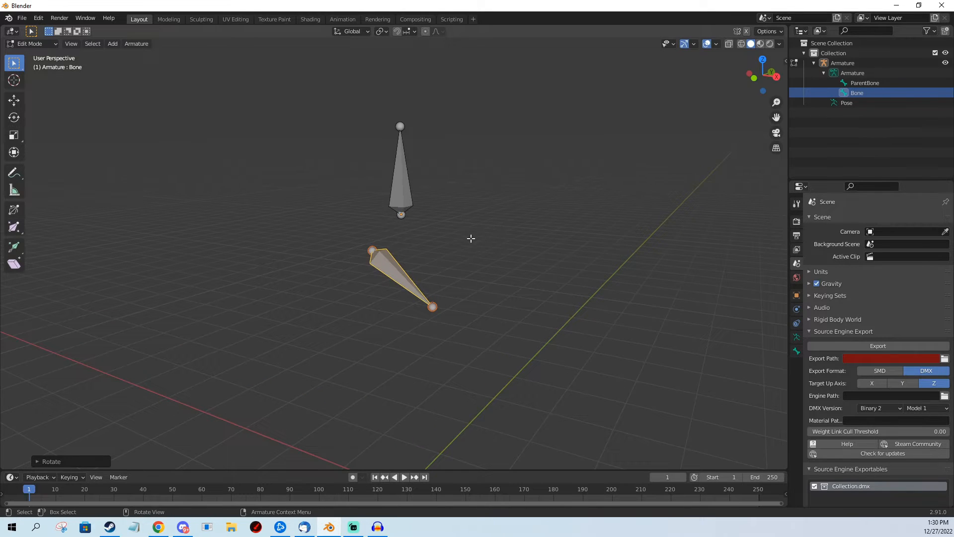
pyautogui.doubleClick(857, 93)
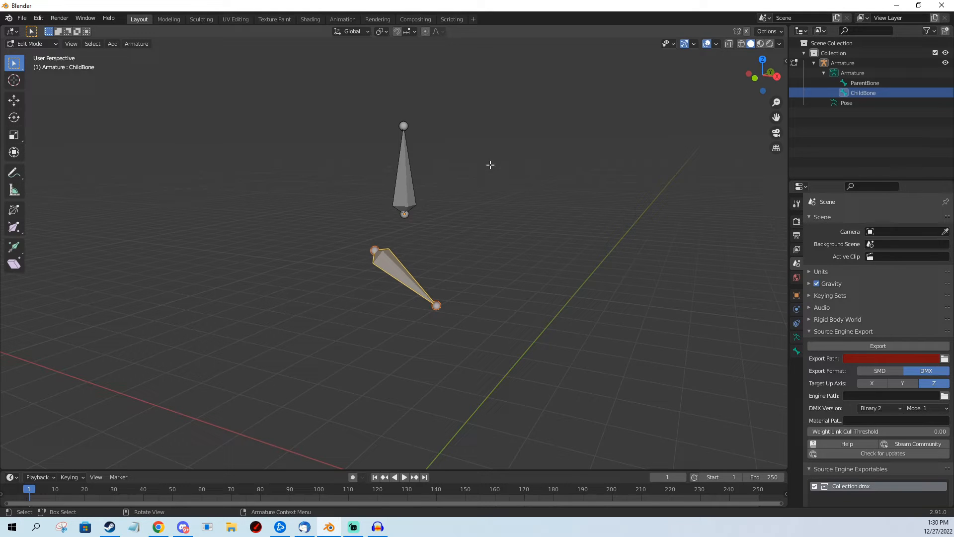
pyautogui.moveTo(395, 197)
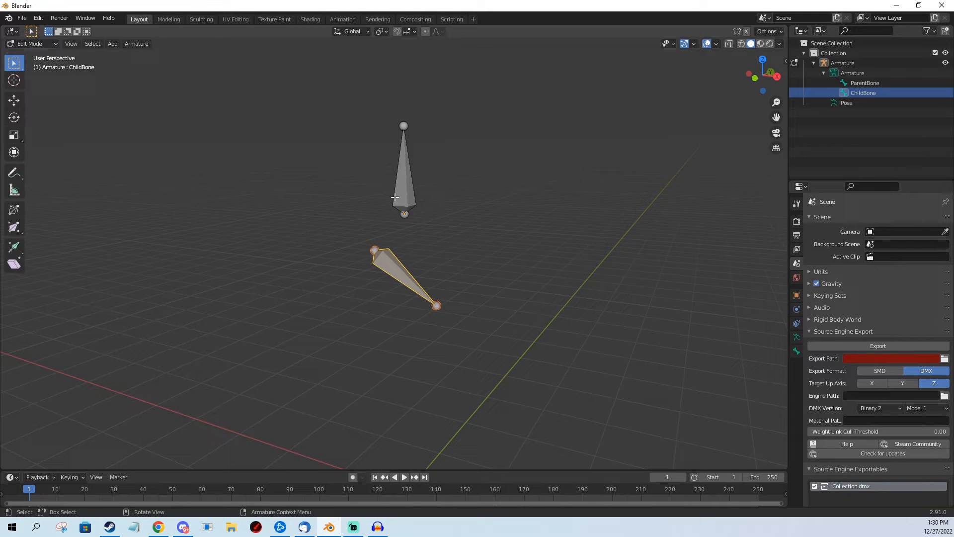
pyautogui.moveTo(468, 219)
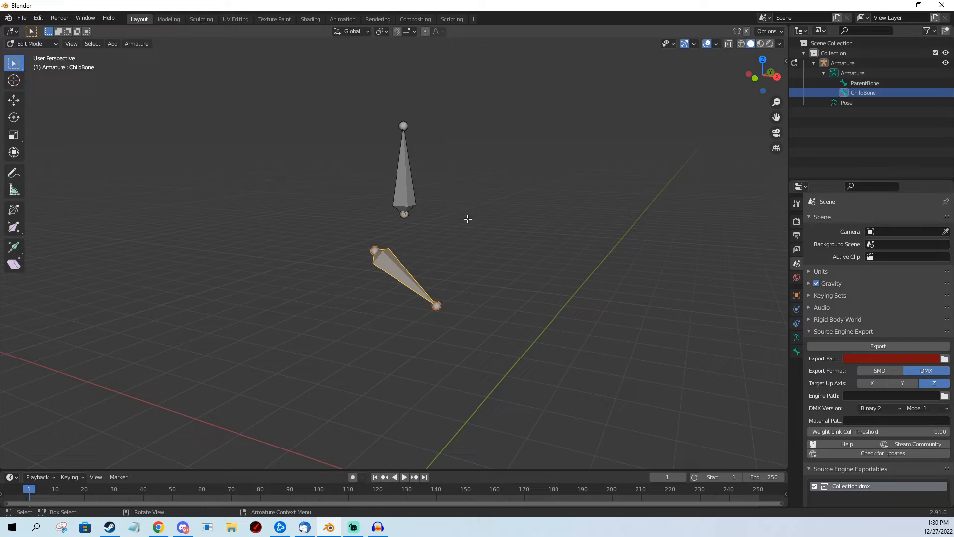
pyautogui.moveTo(406, 188)
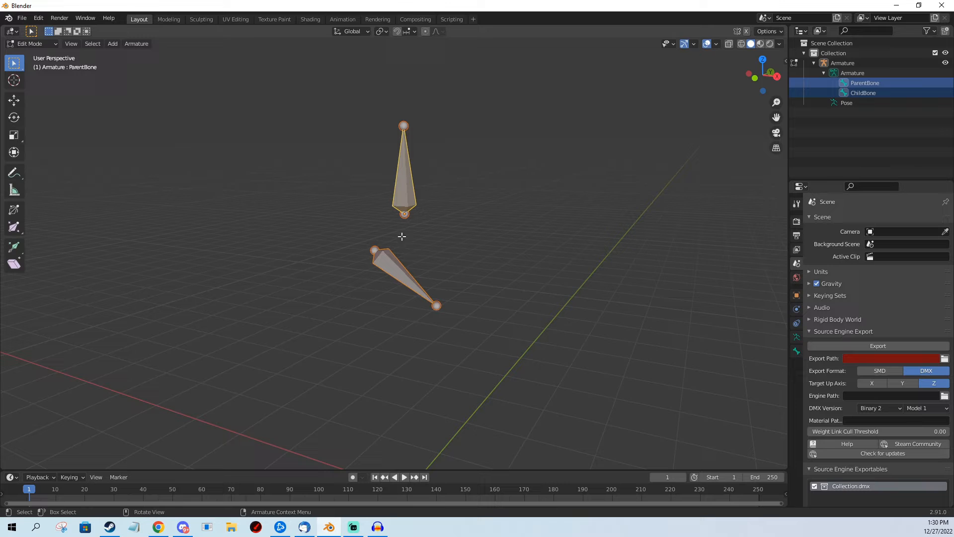
# Step: Parent ChildBone to ParentBone using the Connected option via Armature > Parent > Make
pyautogui.click(136, 43)
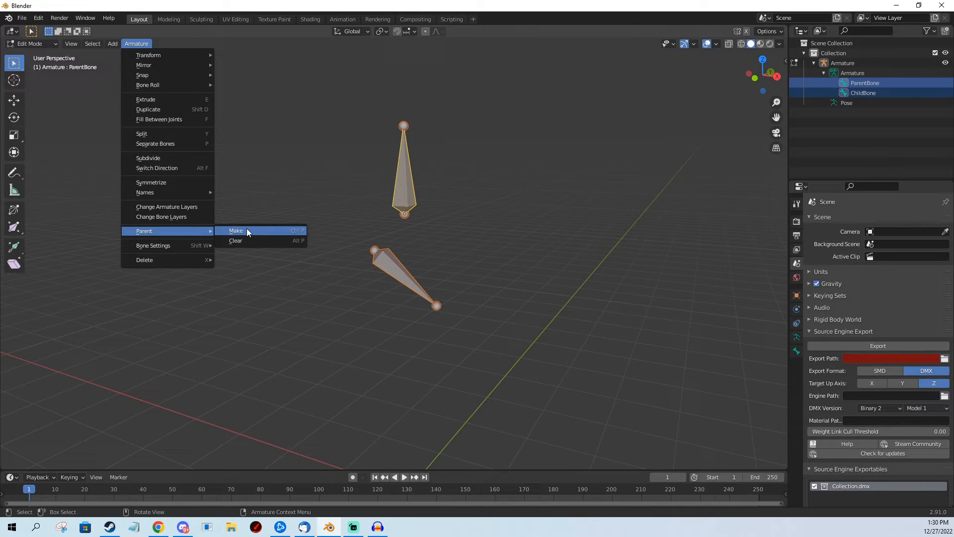
pyautogui.moveTo(235, 230)
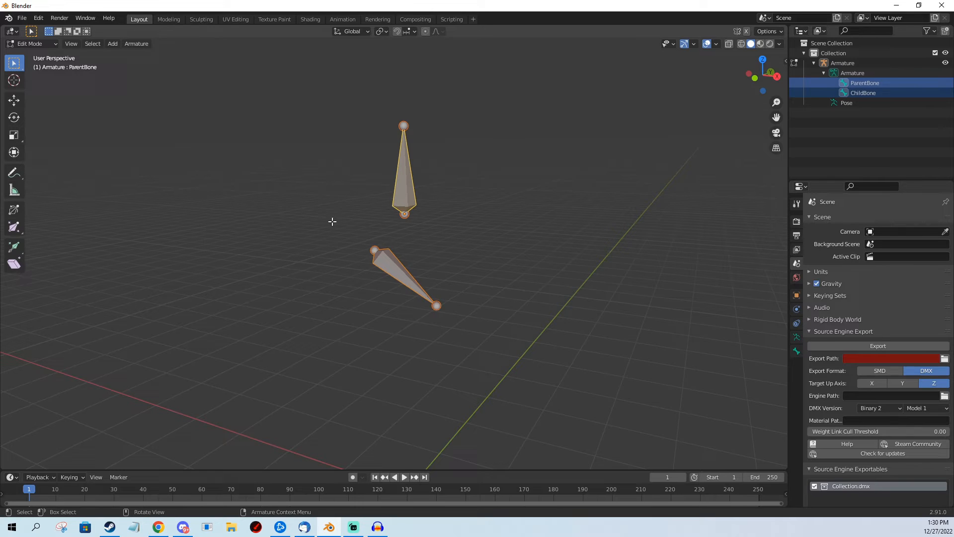
pyautogui.click(136, 43)
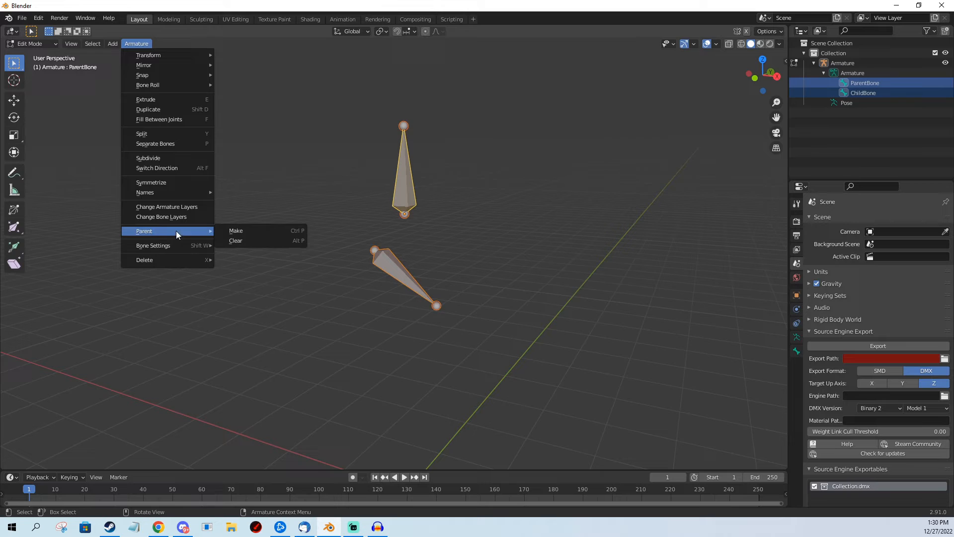
pyautogui.click(237, 230)
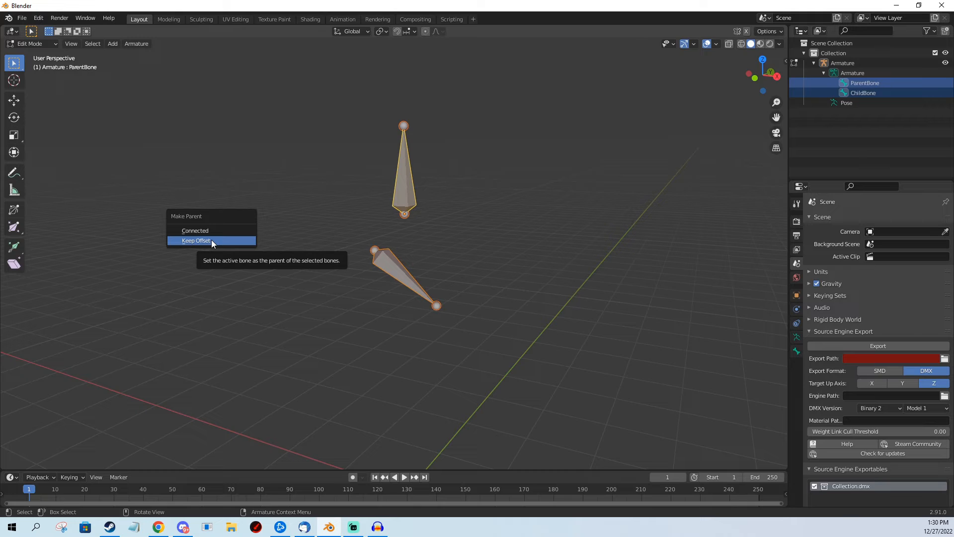
pyautogui.moveTo(195, 230)
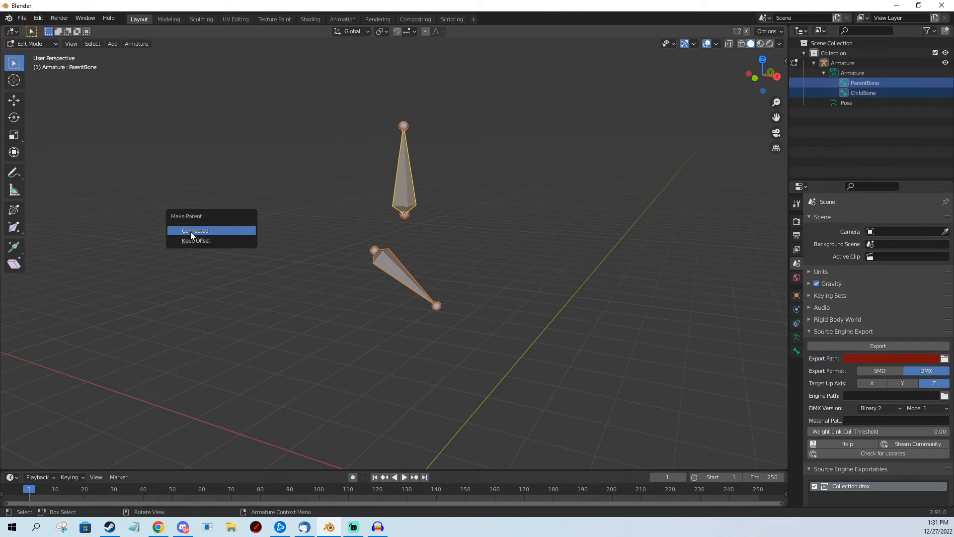
pyautogui.moveTo(201, 235)
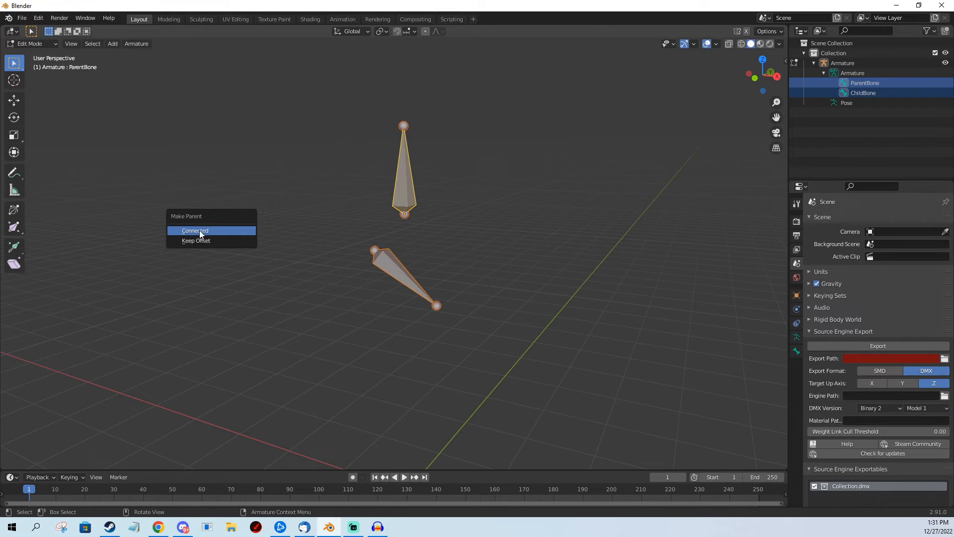
pyautogui.click(195, 229)
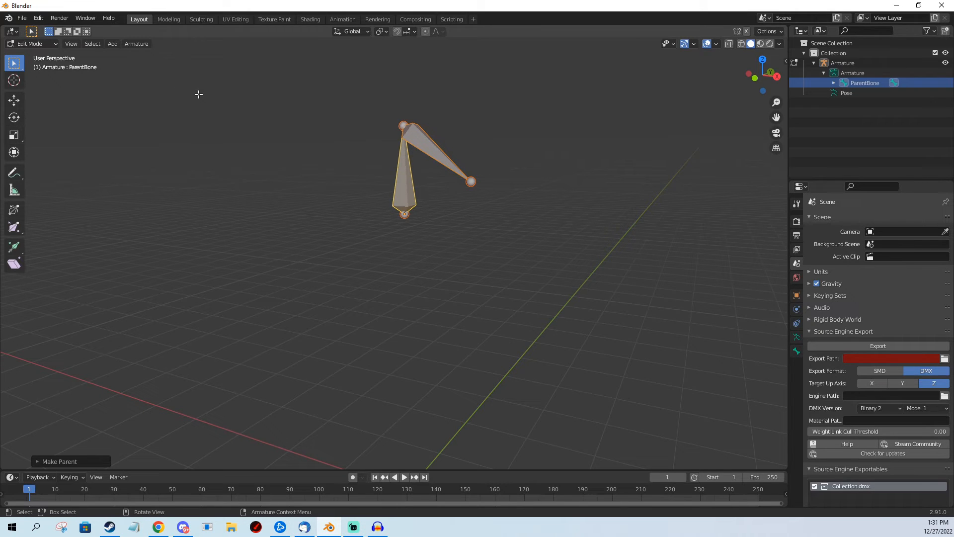
# Step: Redo the parenting of ChildBone to ParentBone with Keep Offset so it stays in place
pyautogui.click(136, 43)
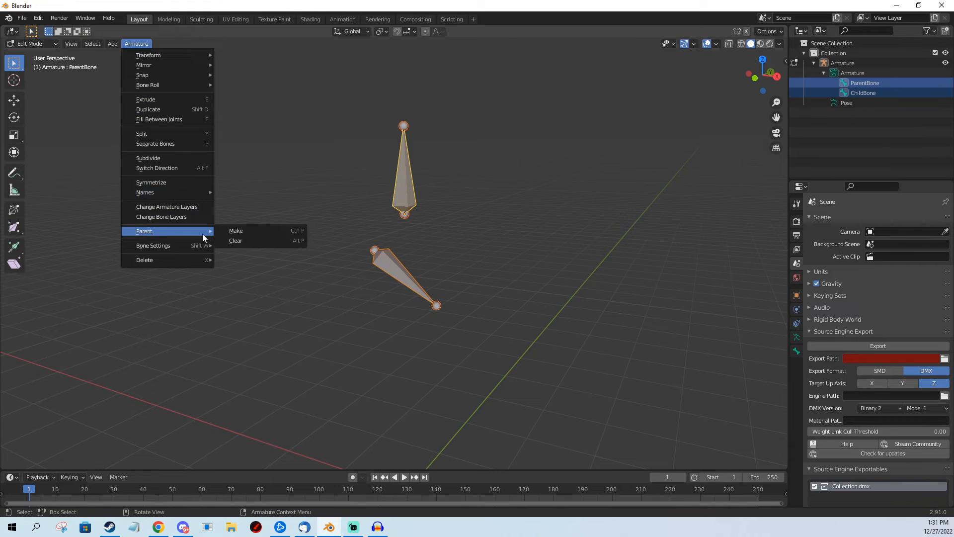
pyautogui.click(237, 229)
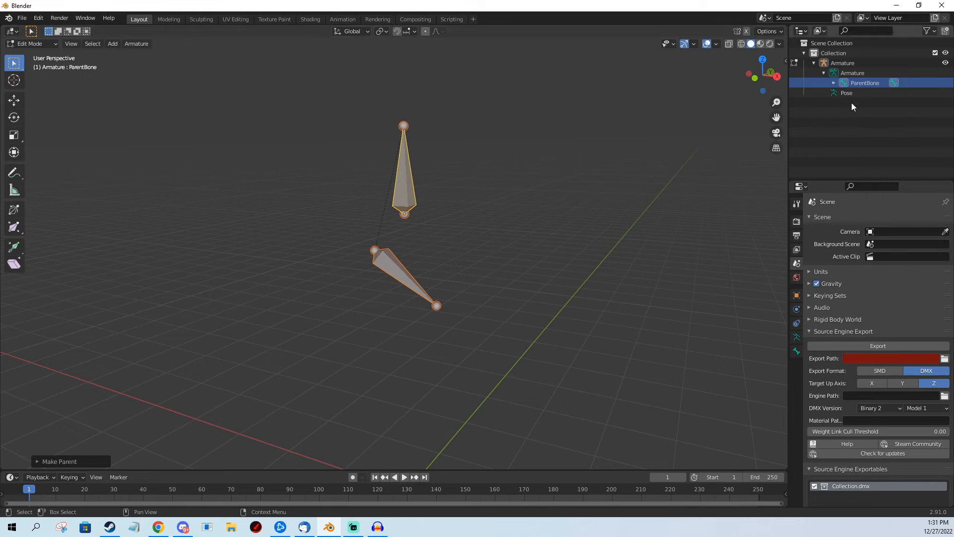
# Step: Expand ParentBone in the Outliner to show ChildBone nested beneath it
pyautogui.click(833, 83)
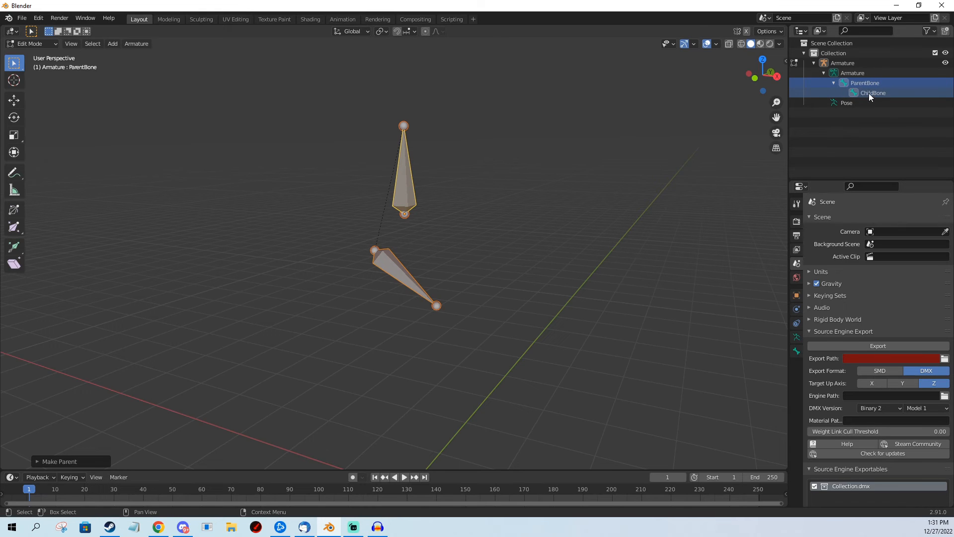
# Step: Switch to Pose Mode and rotate ParentBone to confirm ChildBone swings along with it
pyautogui.click(32, 43)
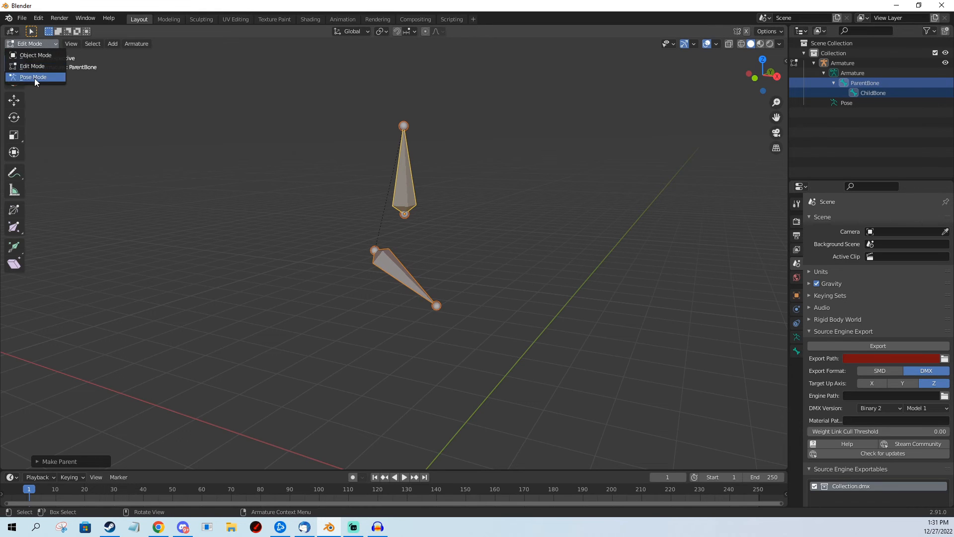
pyautogui.click(33, 76)
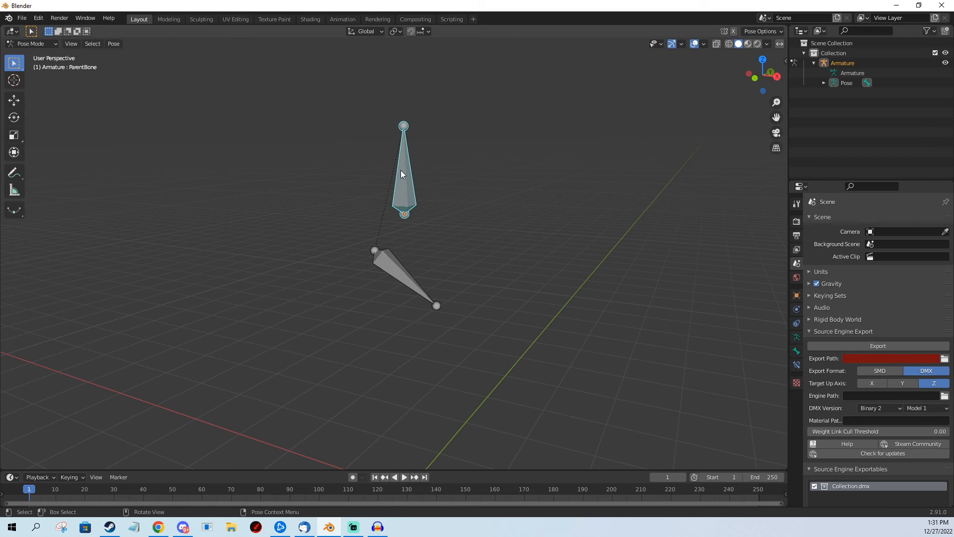
pyautogui.press('r')
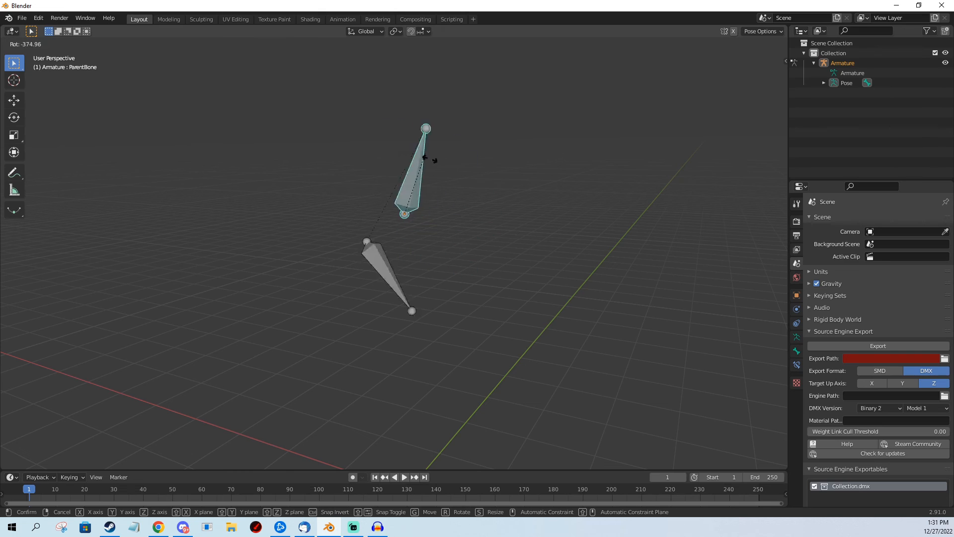
pyautogui.moveTo(481, 268)
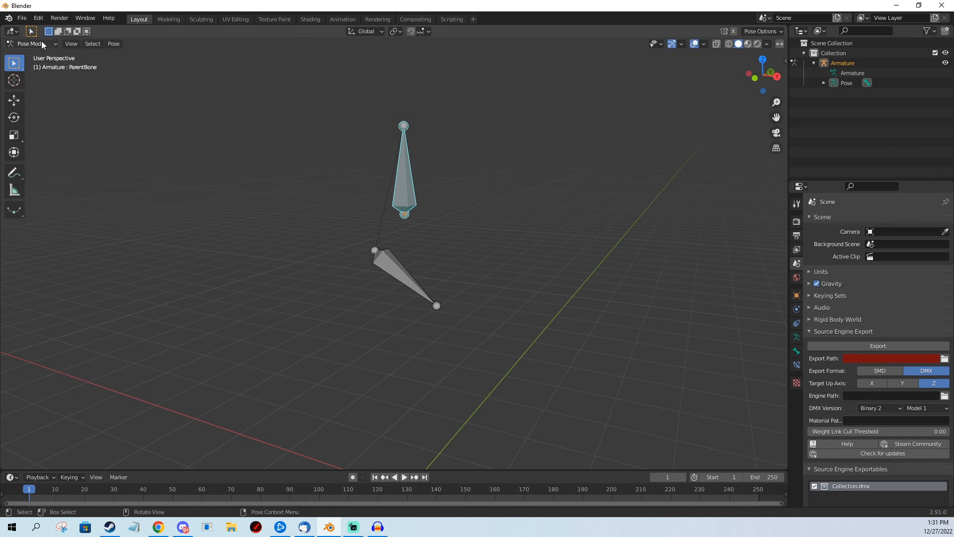
pyautogui.click(30, 42)
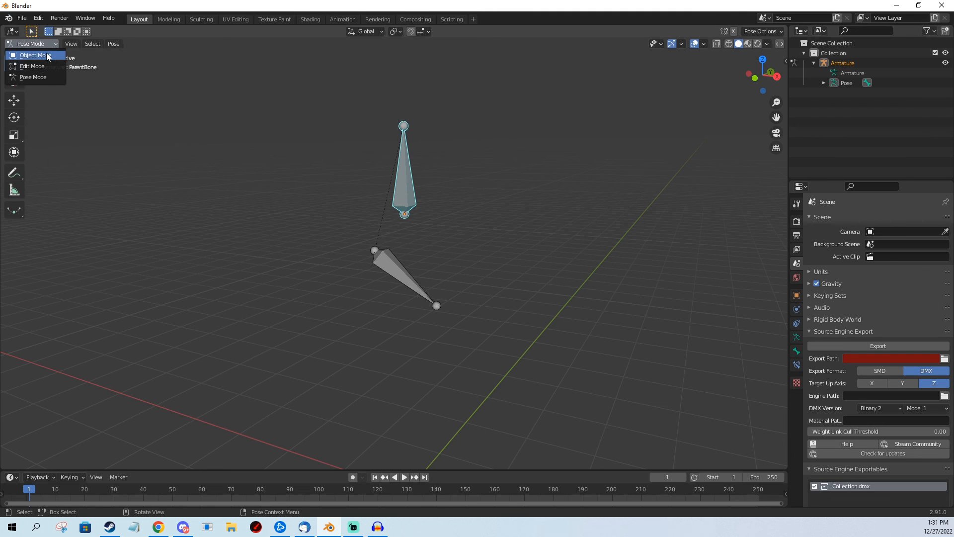